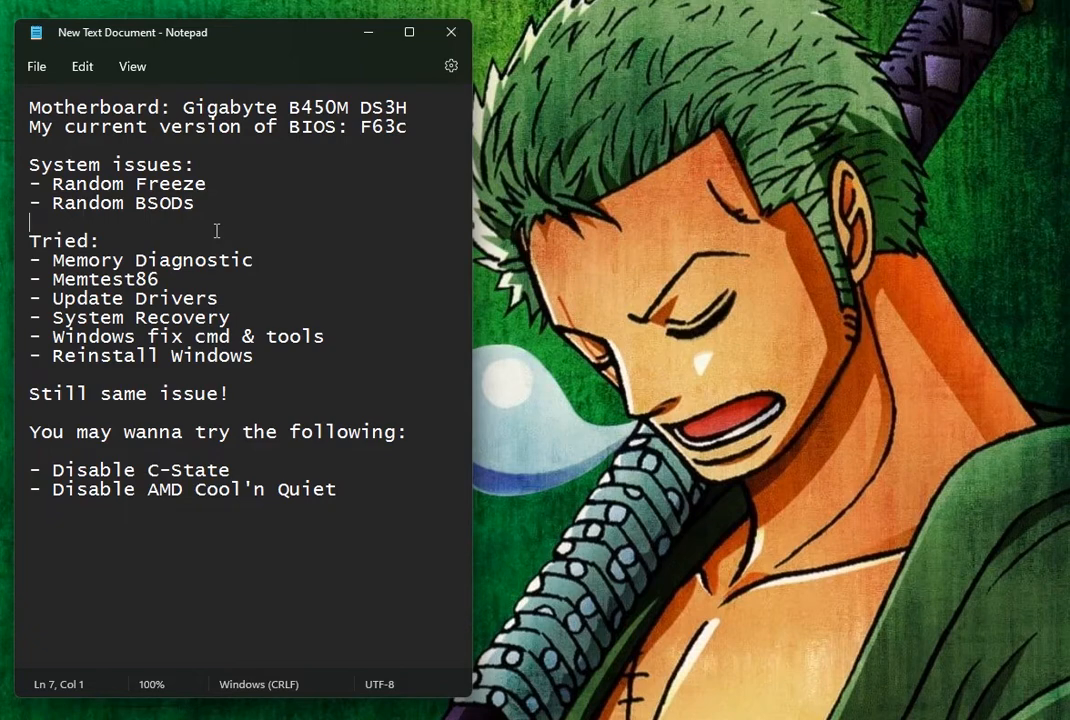
- Highlight the BIOS and Disable C-State suggestions in the troubleshooting notes
{"action": "double_click", "coordinate": [88, 184]}
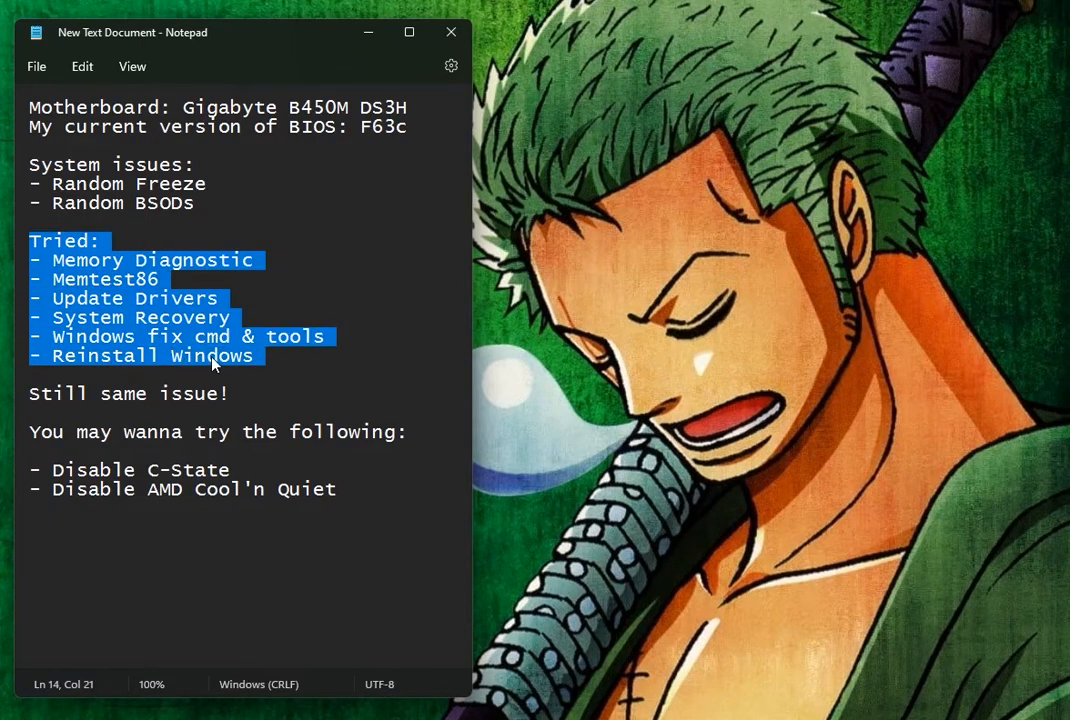
{"action": "mouse_move", "coordinate": [168, 280]}
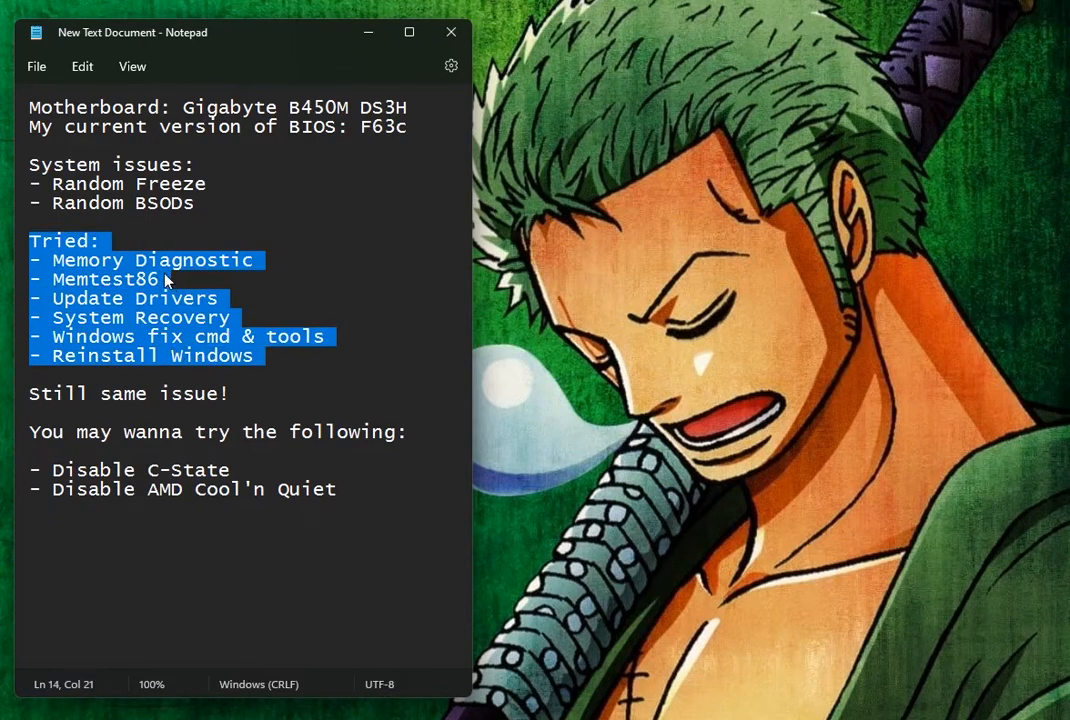
{"action": "mouse_move", "coordinate": [96, 260]}
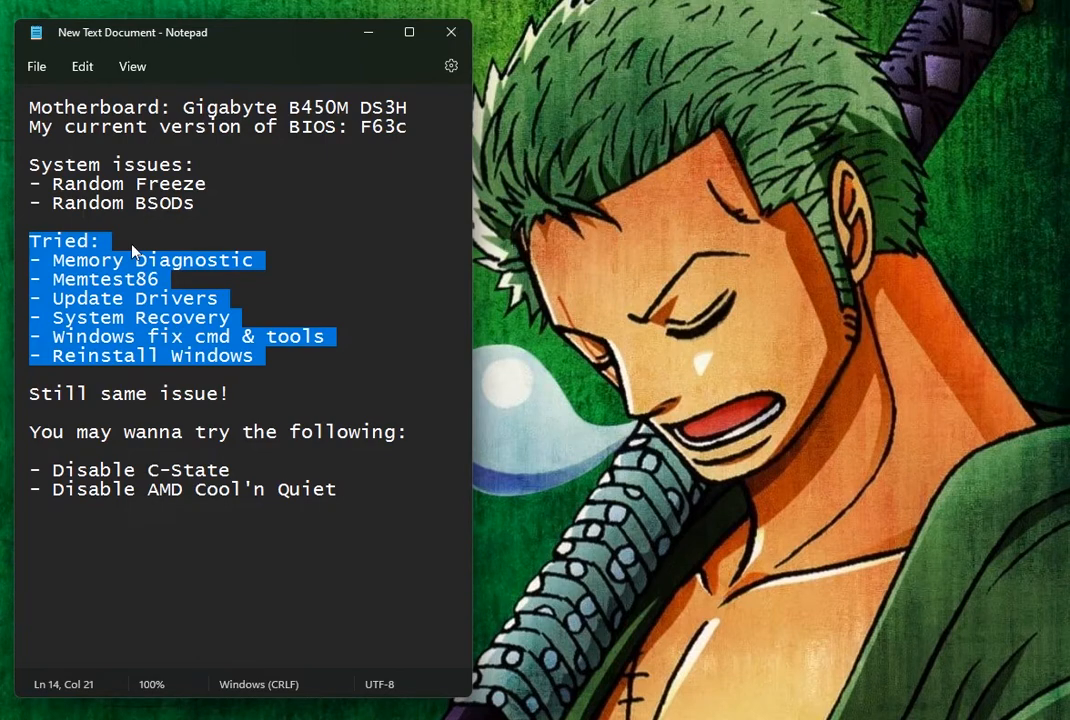
{"action": "mouse_move", "coordinate": [140, 120]}
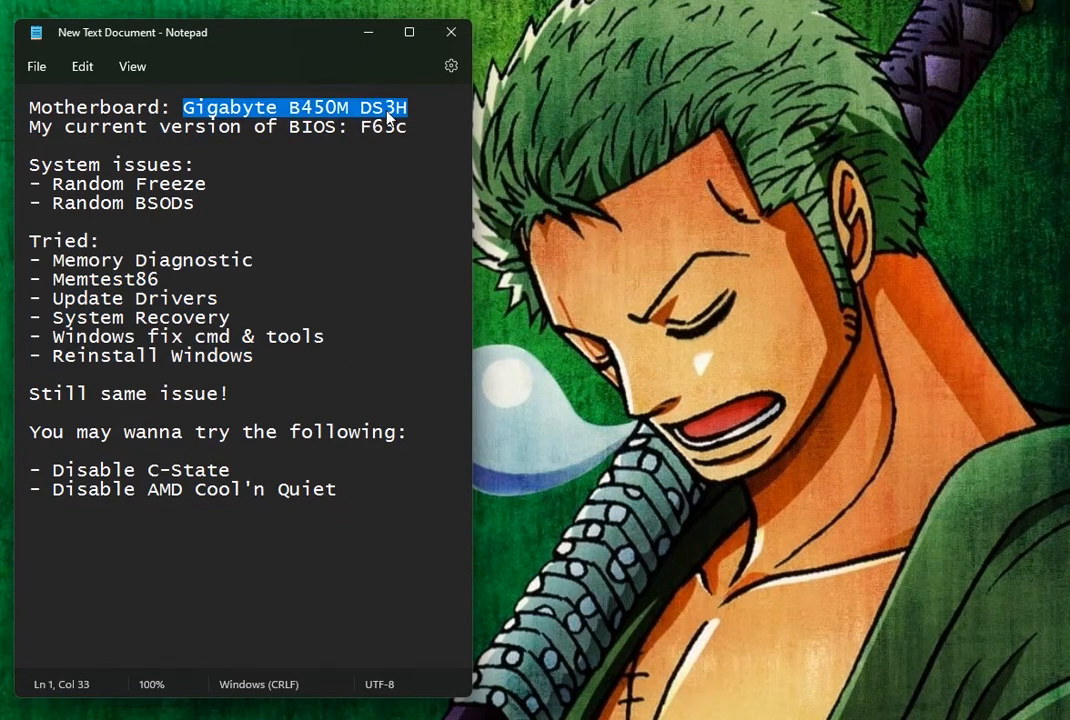
{"action": "mouse_move", "coordinate": [330, 118]}
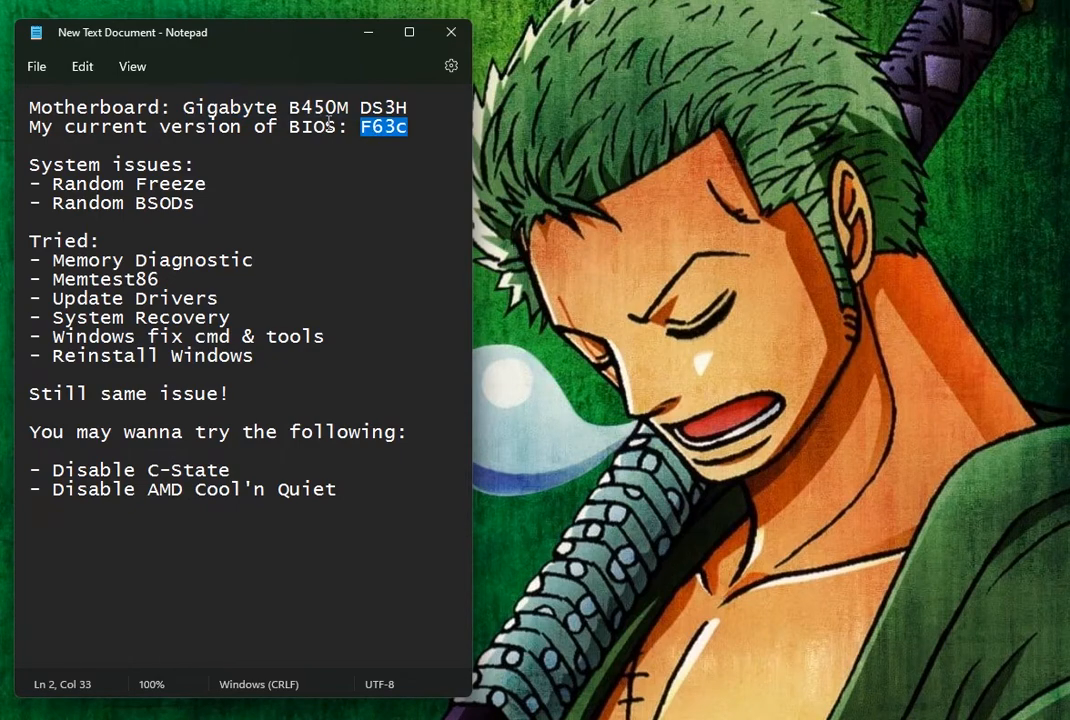
{"action": "mouse_move", "coordinate": [268, 138]}
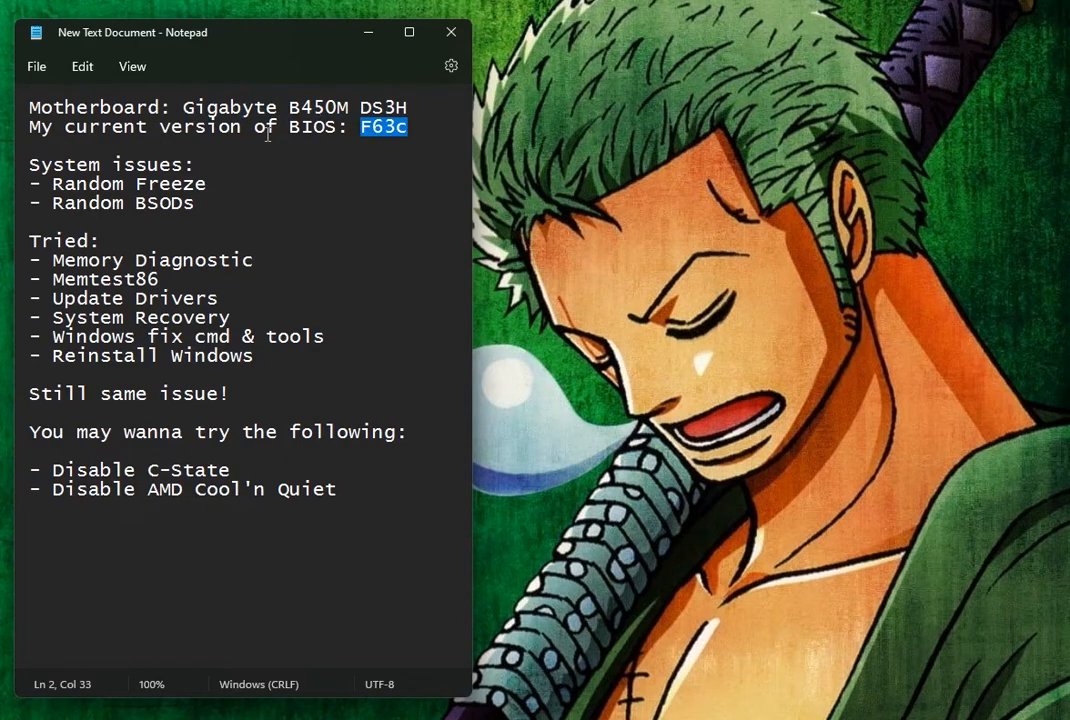
{"action": "double_click", "coordinate": [312, 126]}
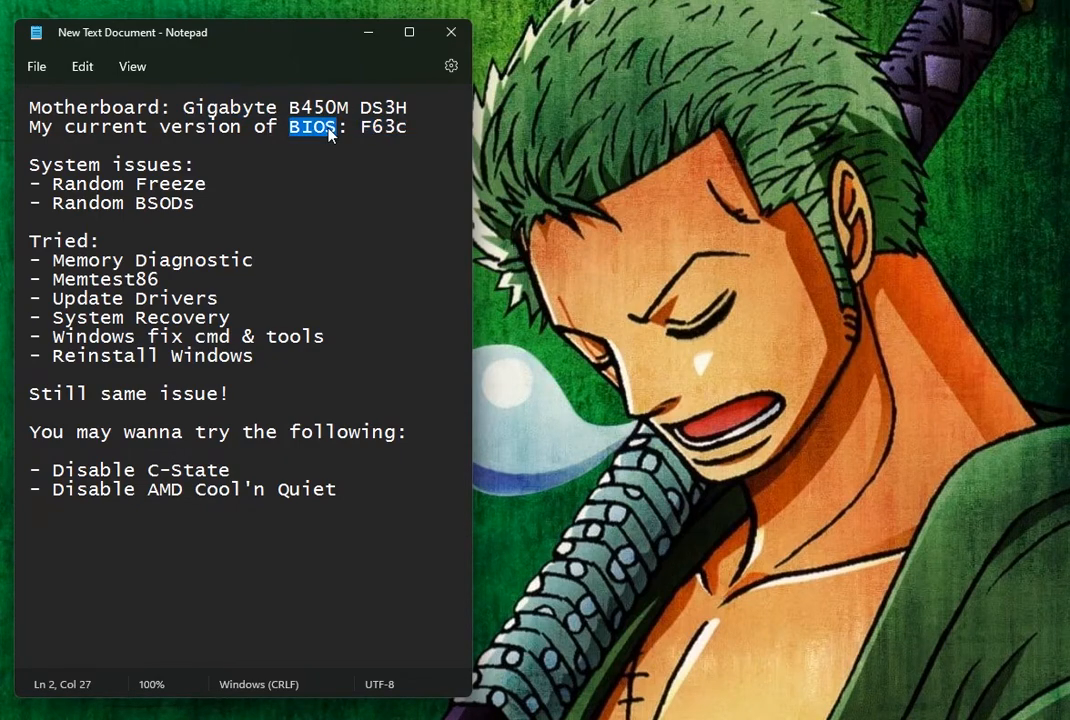
{"action": "mouse_move", "coordinate": [322, 140]}
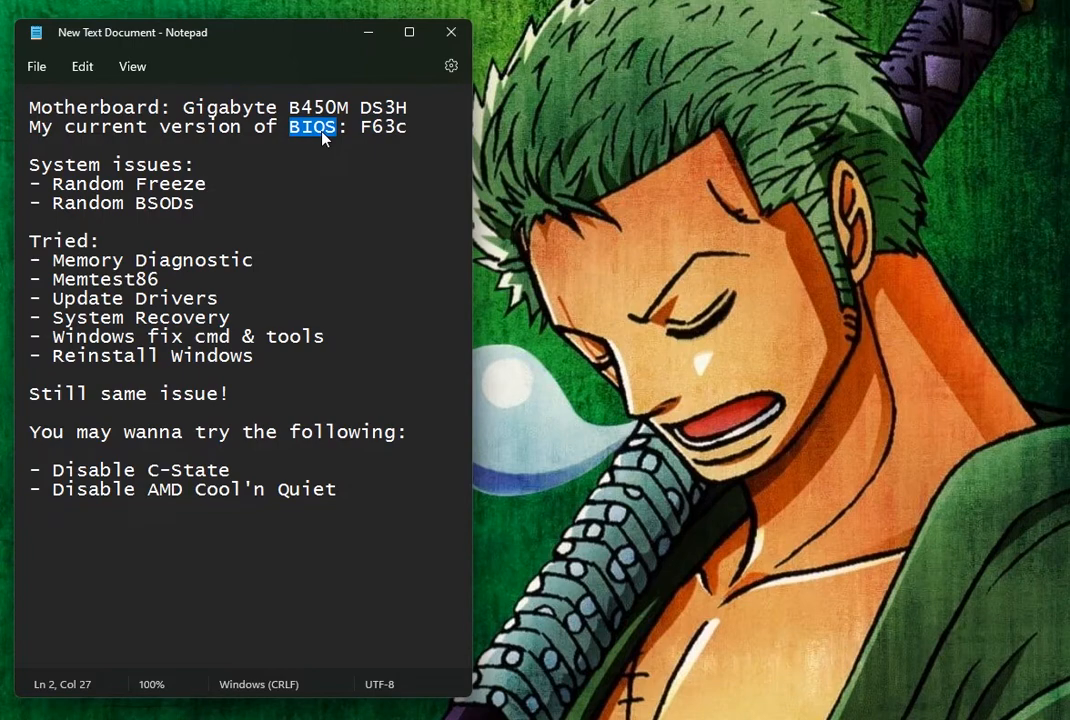
{"action": "mouse_move", "coordinate": [164, 316]}
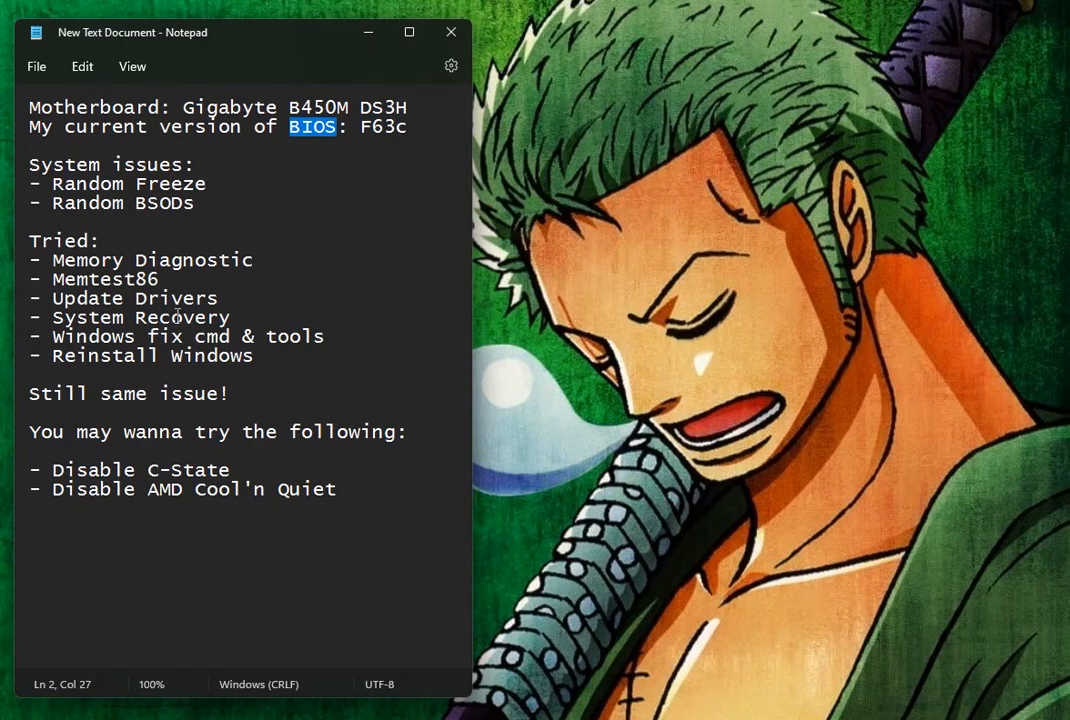
{"action": "double_click", "coordinate": [220, 470]}
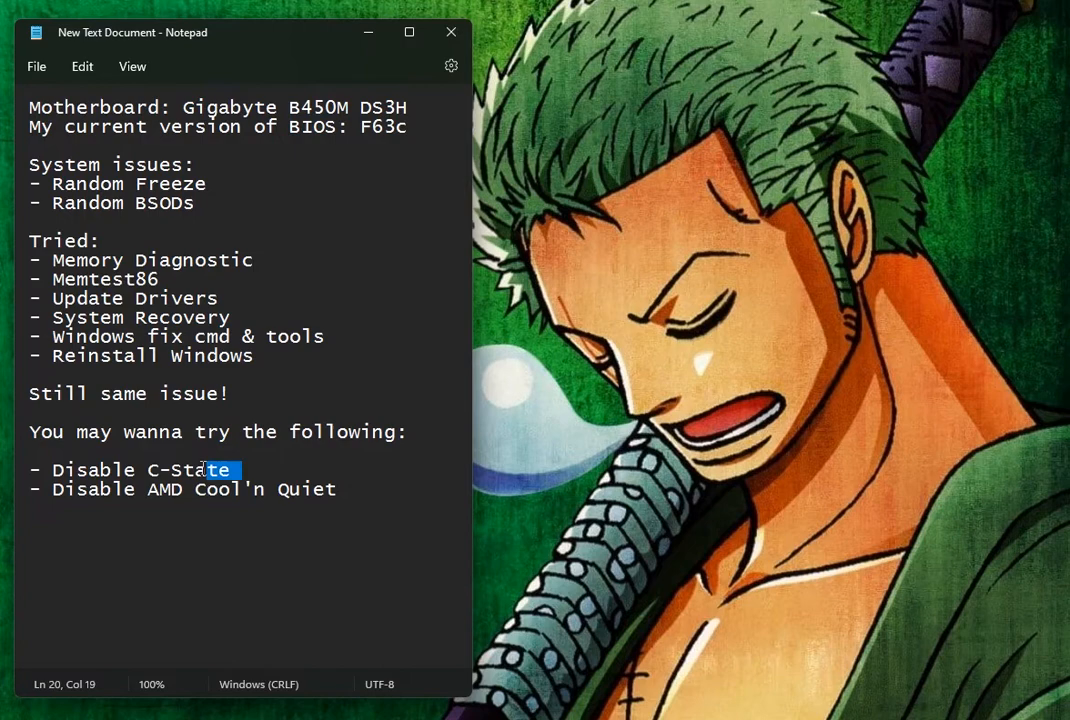
{"action": "left_click_drag", "start_coordinate": [204, 470], "coordinate": [336, 488]}
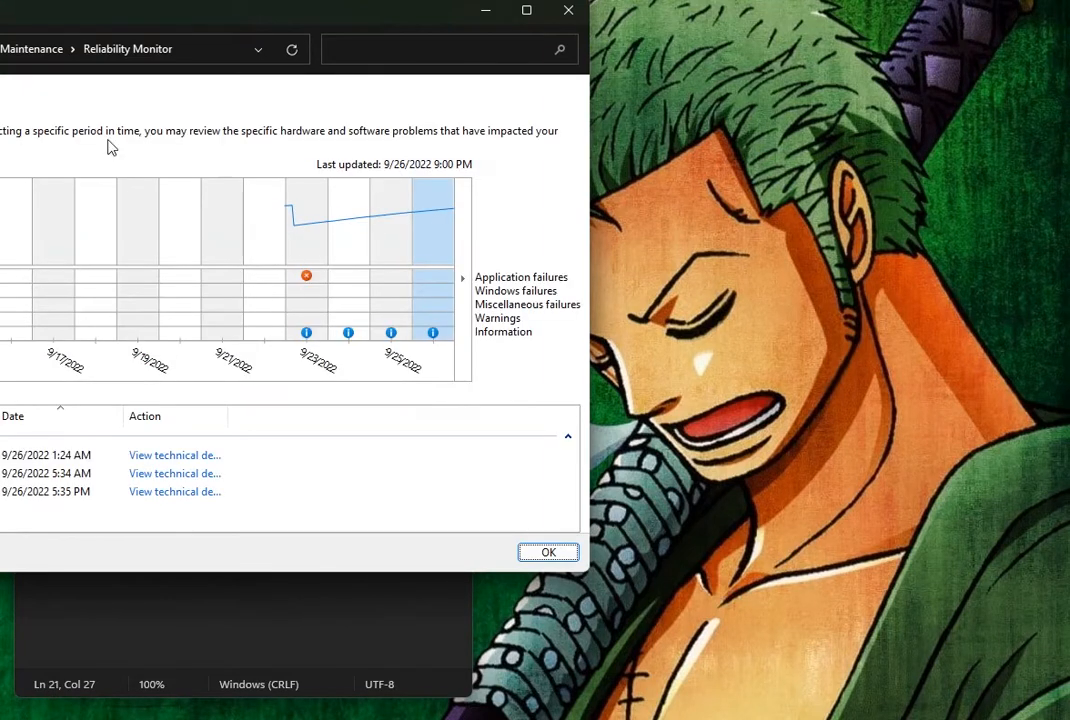
{"action": "mouse_move", "coordinate": [352, 300]}
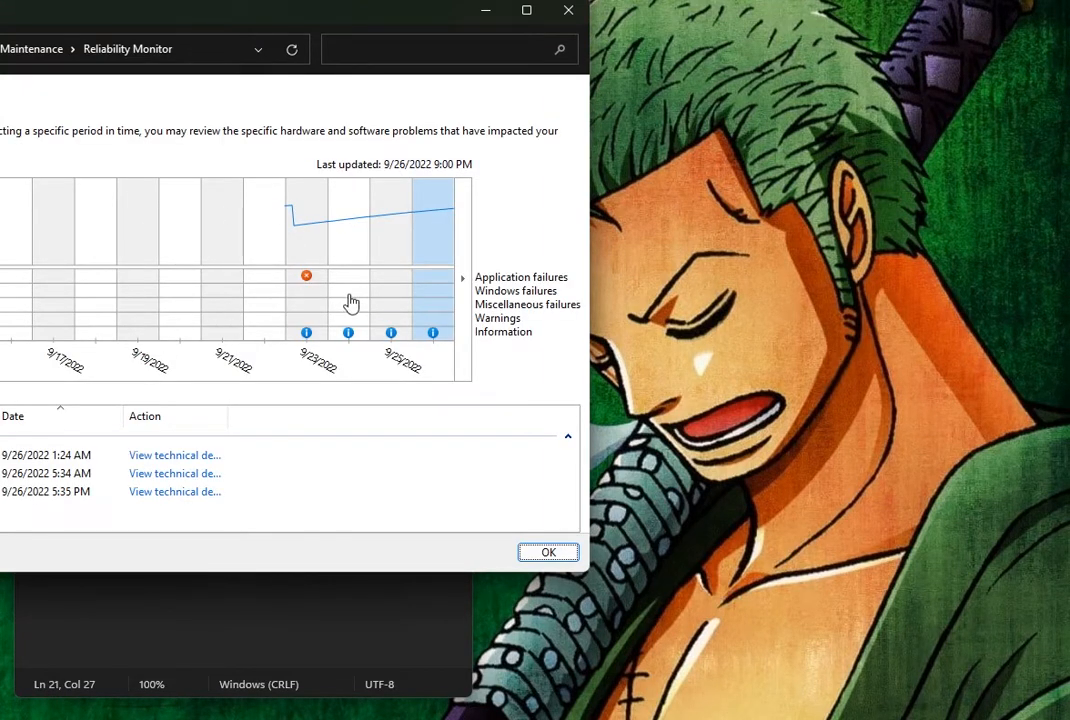
- Select the 9/24/2022 column to list that day's reliability events
{"action": "left_click", "coordinate": [390, 300]}
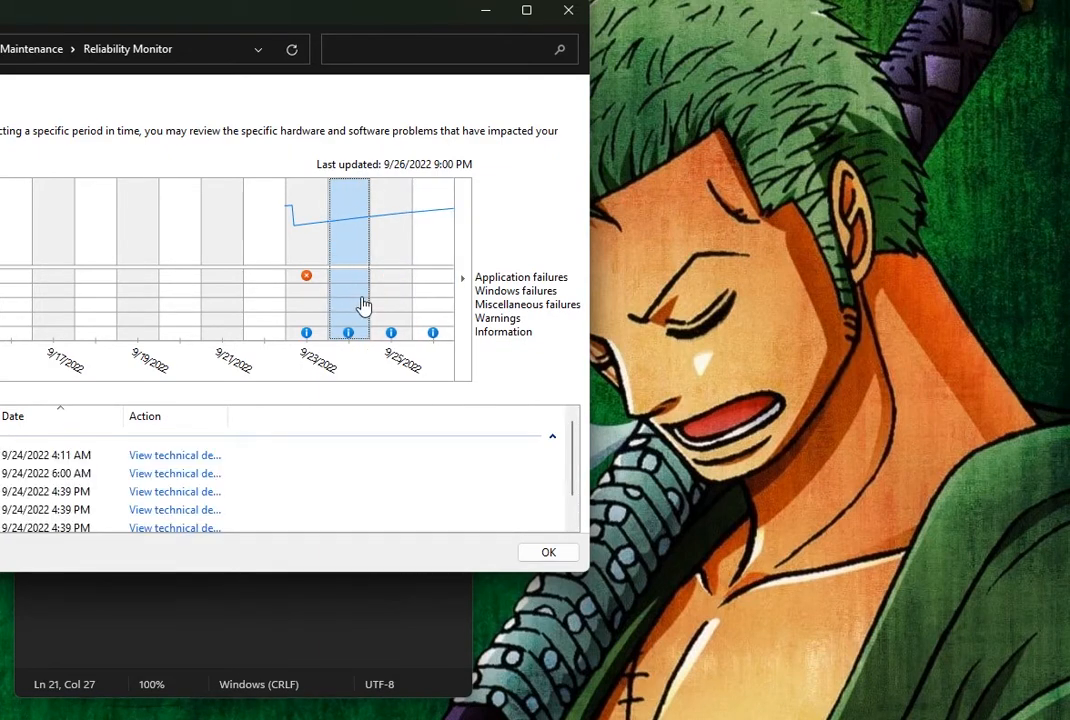
{"action": "mouse_move", "coordinate": [366, 326]}
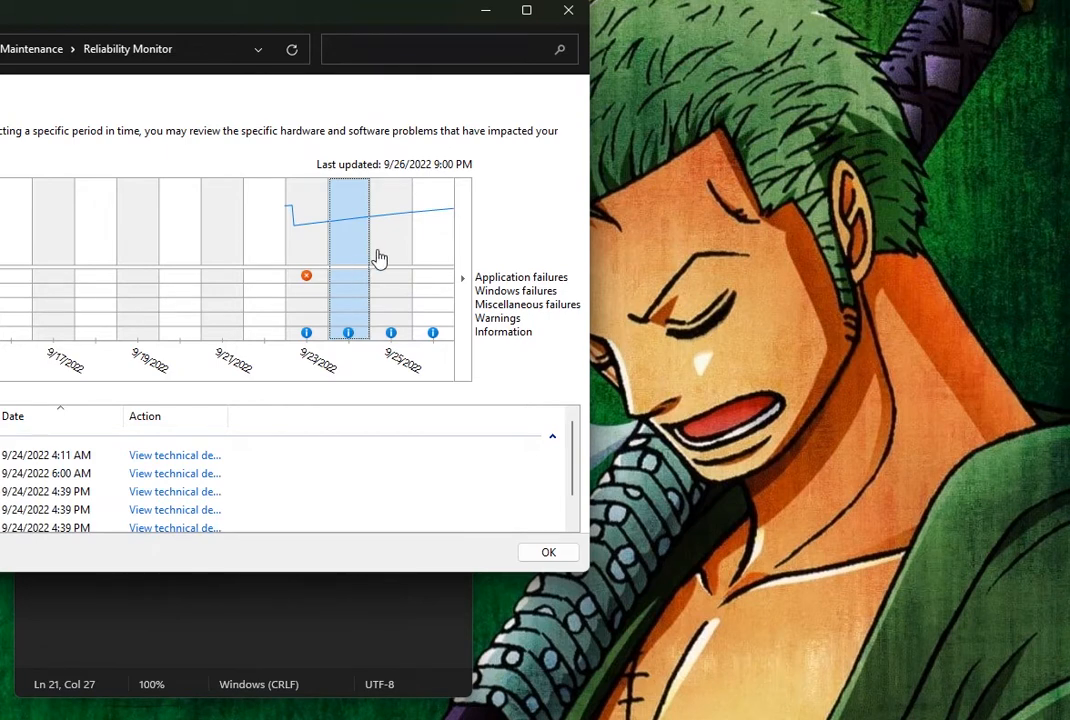
{"action": "mouse_move", "coordinate": [400, 278]}
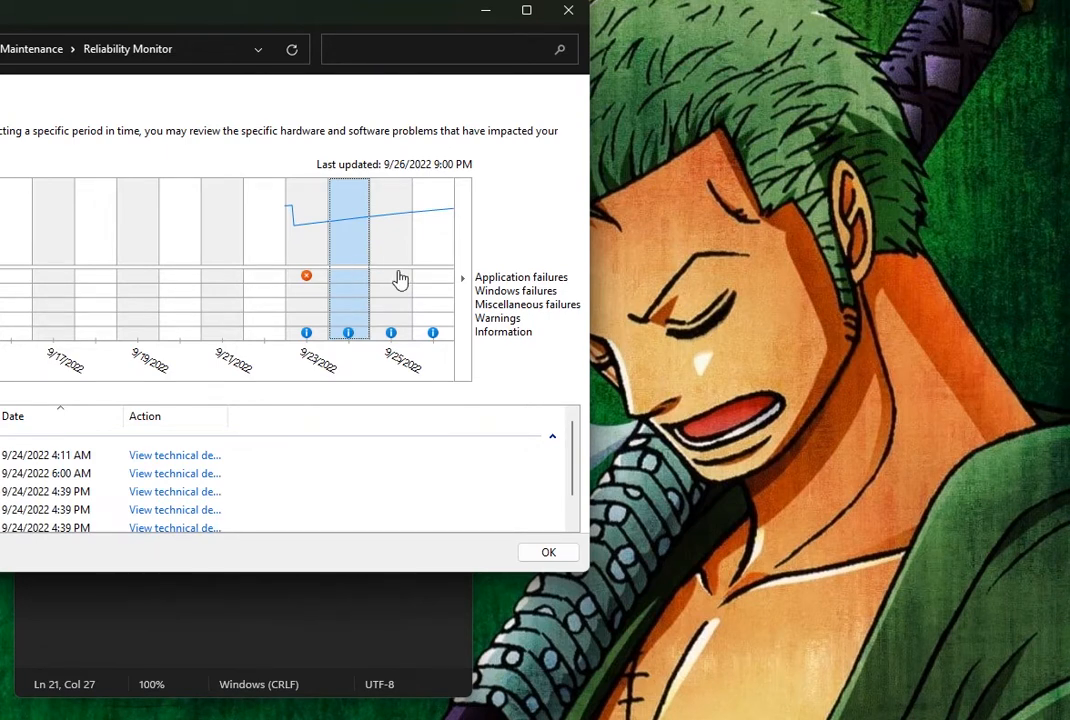
{"action": "mouse_move", "coordinate": [360, 296]}
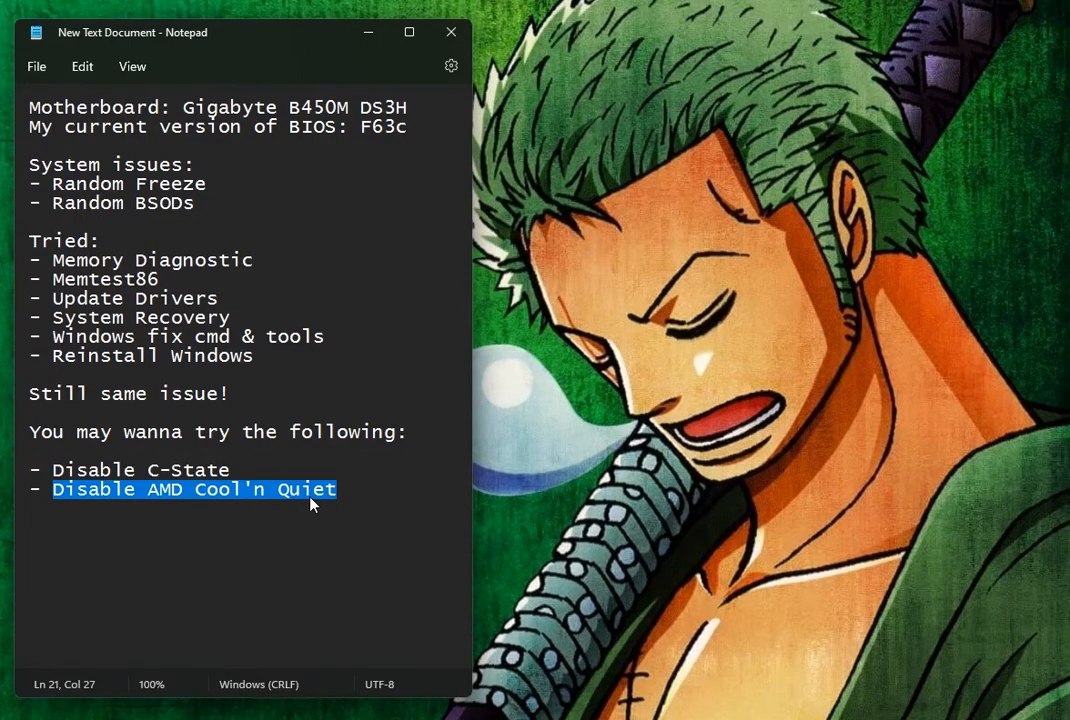
{"action": "mouse_move", "coordinate": [224, 496]}
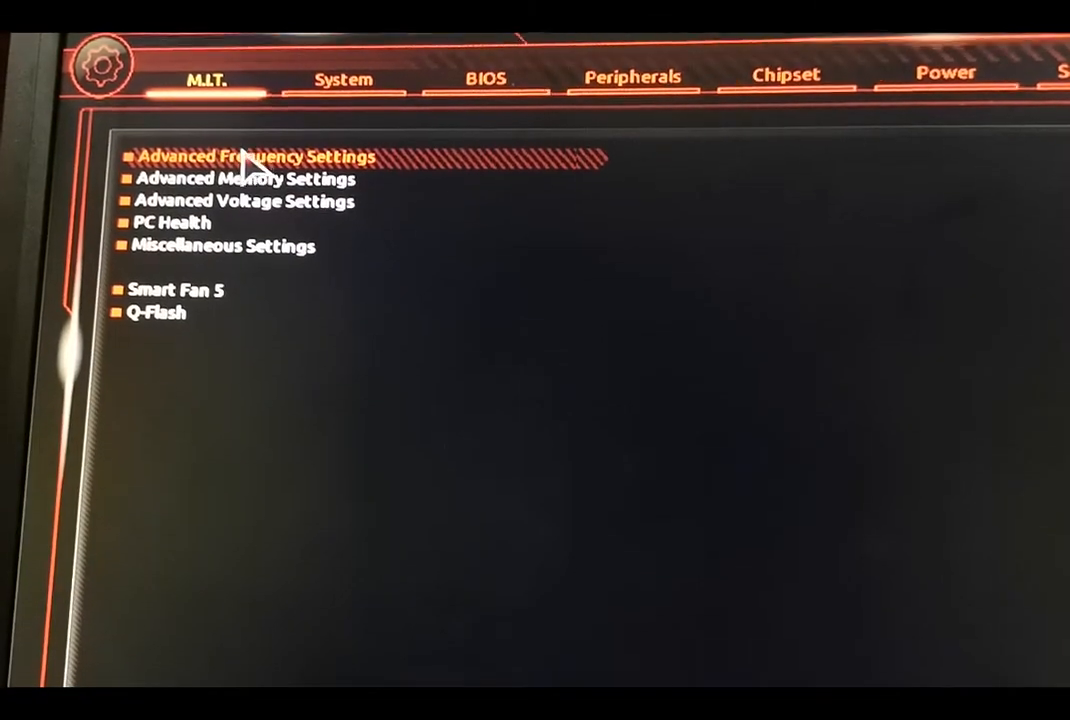
- Enter Advanced Frequency Settings showing Cool&Quiet, SVM Mode and Global C-state Control Disabled
{"action": "left_click", "coordinate": [246, 200]}
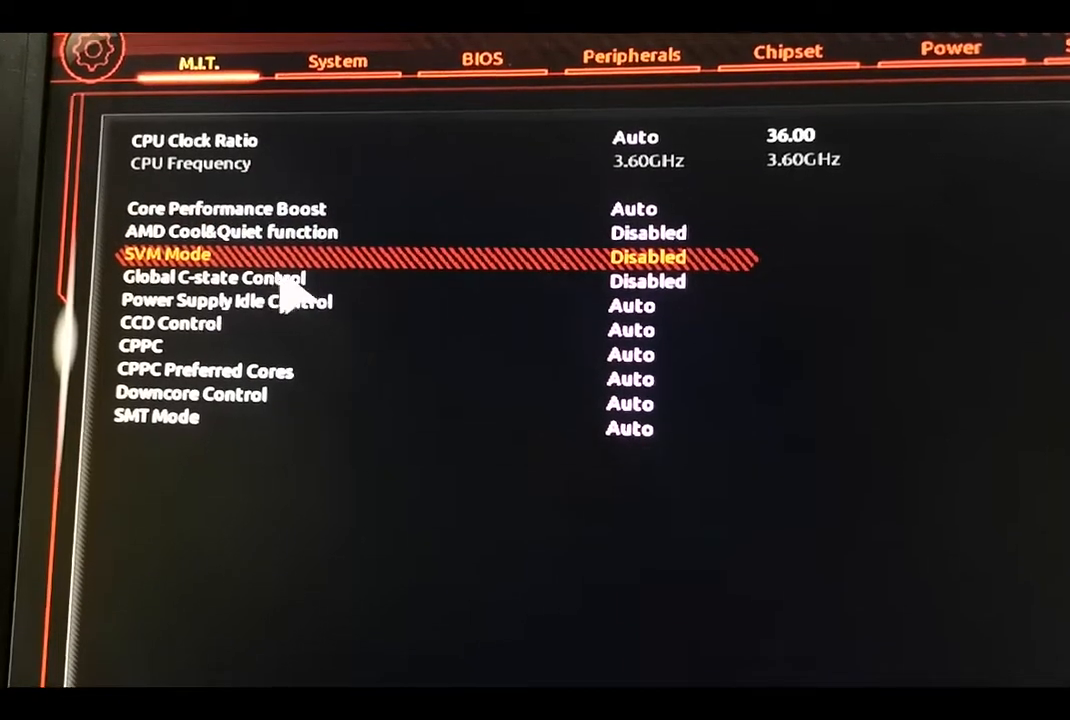
- Move to Global C-state Control, keeping it and AMD Cool&Quiet Disabled
{"action": "key", "text": "Down"}
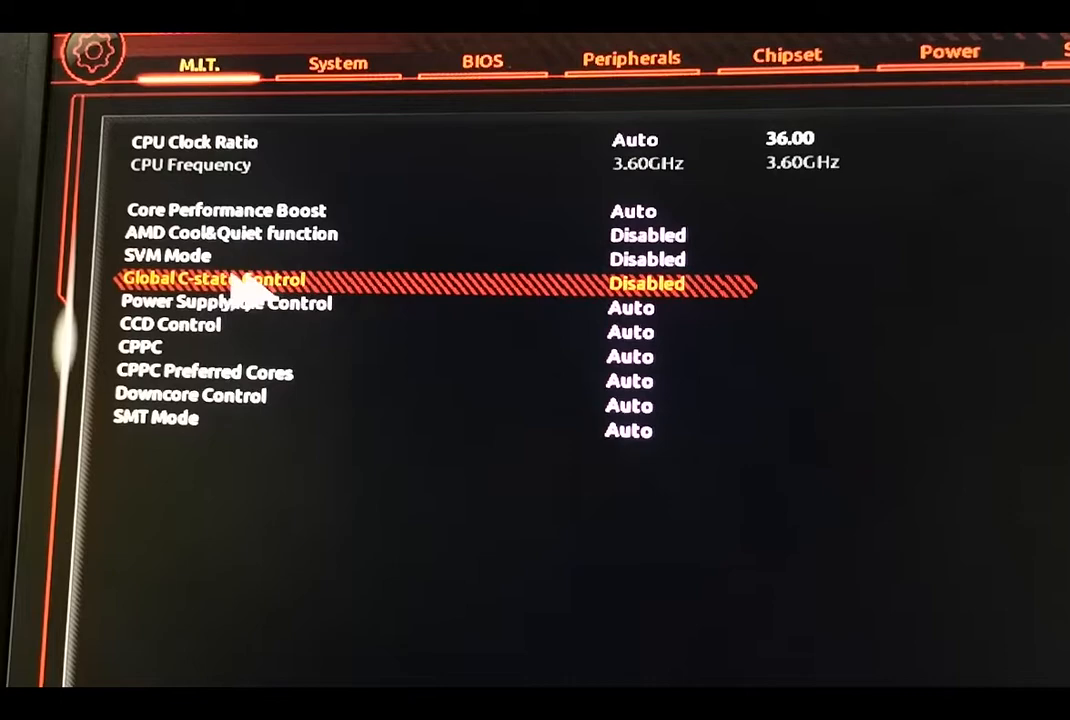